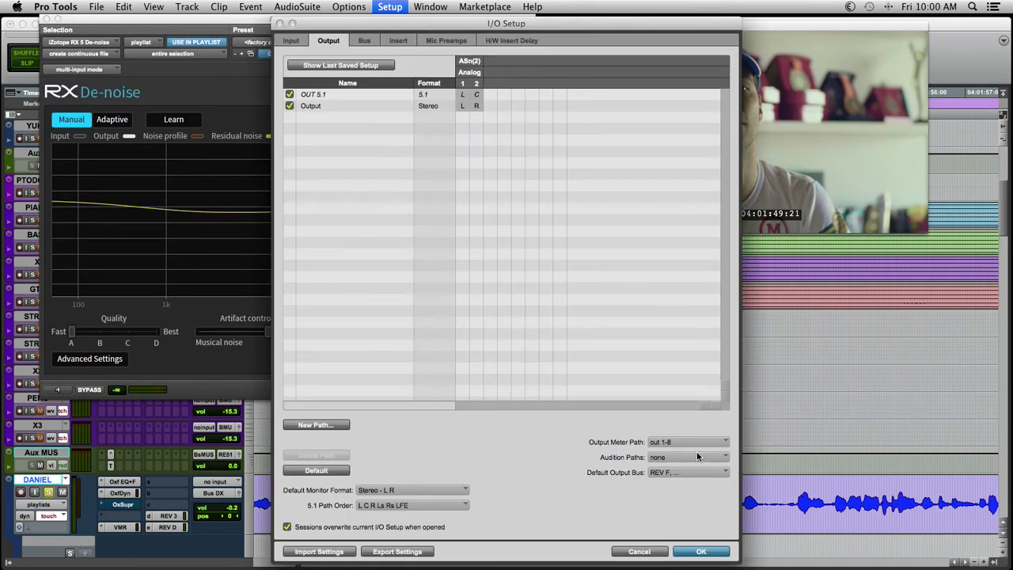
- Route Audition Paths to the stereo Output and confirm the I/O Setup
click(687, 456)
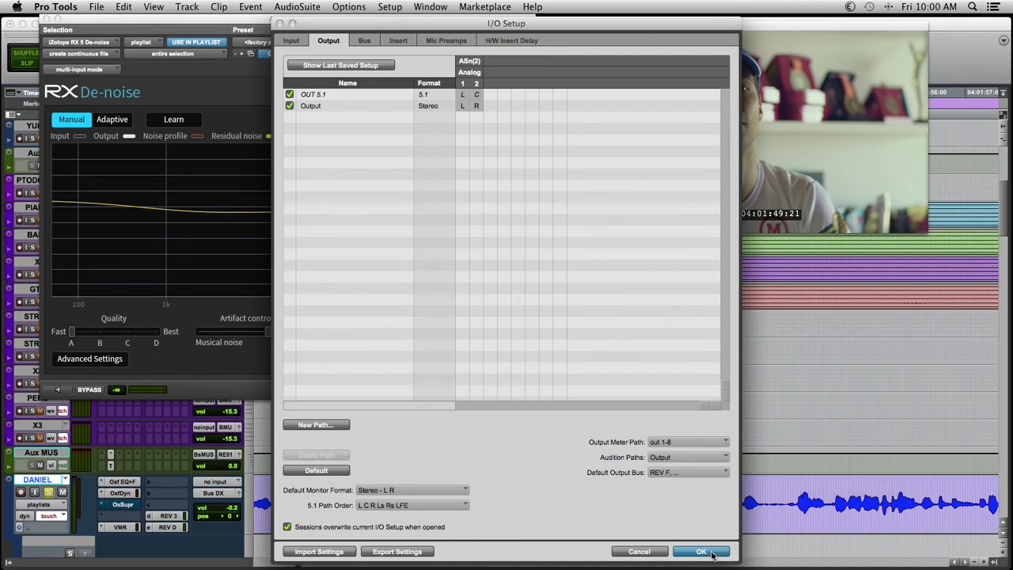
click(701, 551)
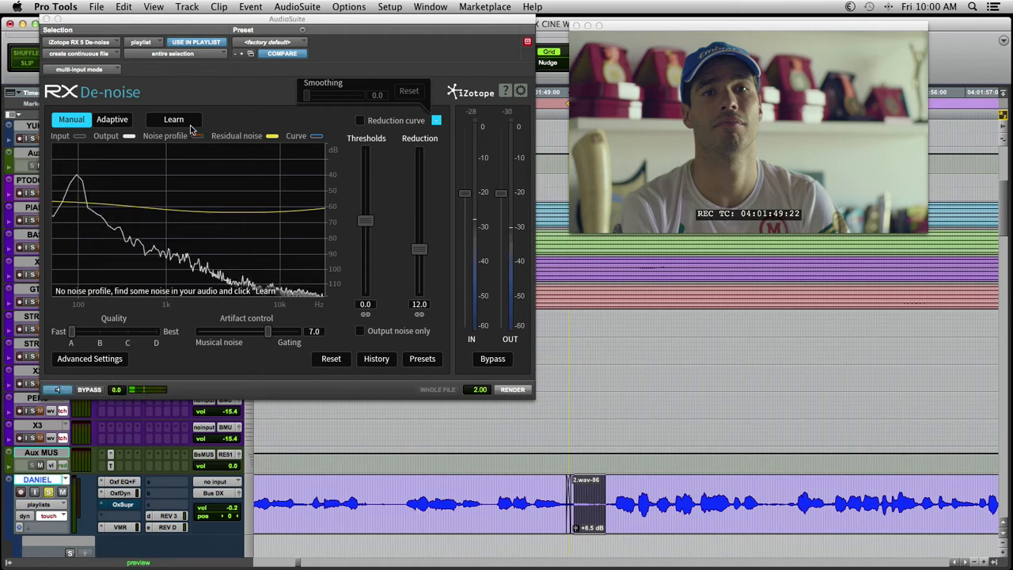
mouse_move(173, 120)
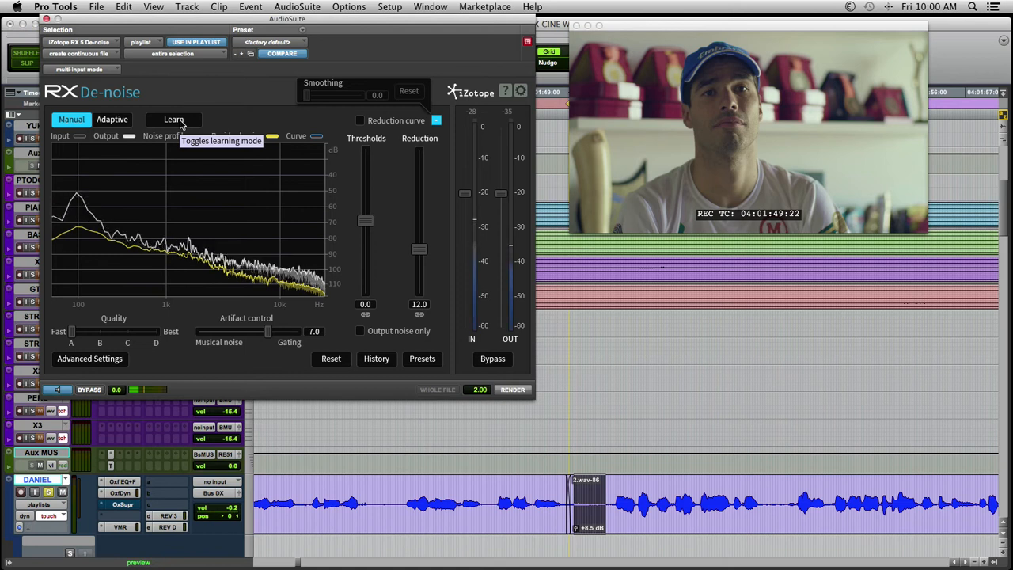
mouse_move(162, 147)
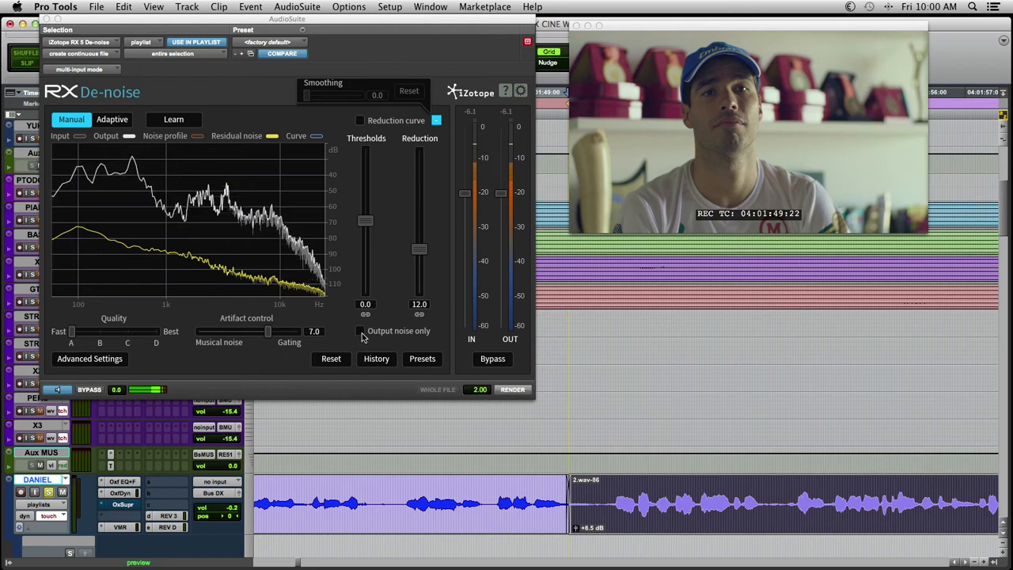
- Audition only the removed noise while trying reduction and threshold slider positions
click(359, 330)
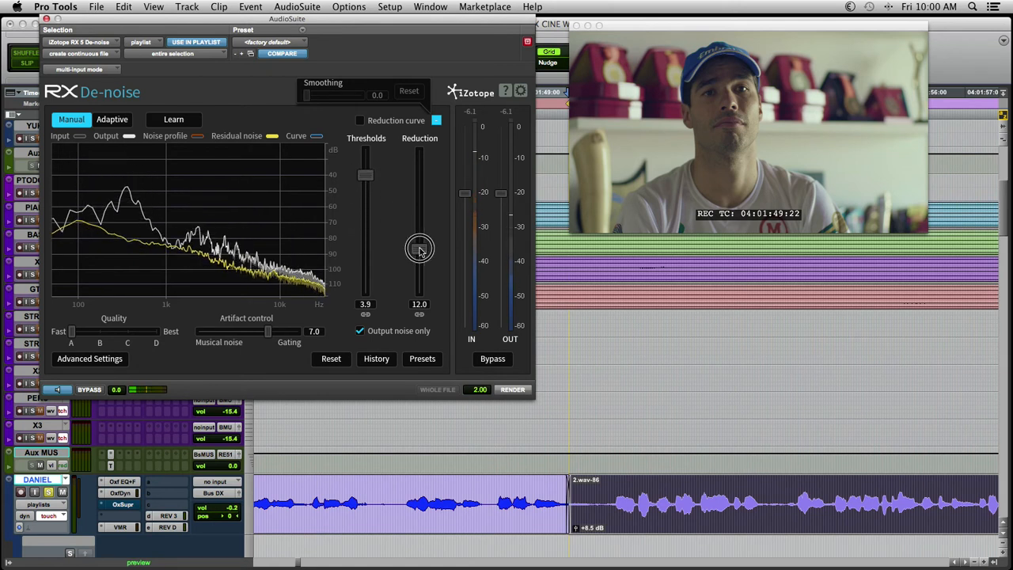
drag(419, 249, 419, 182)
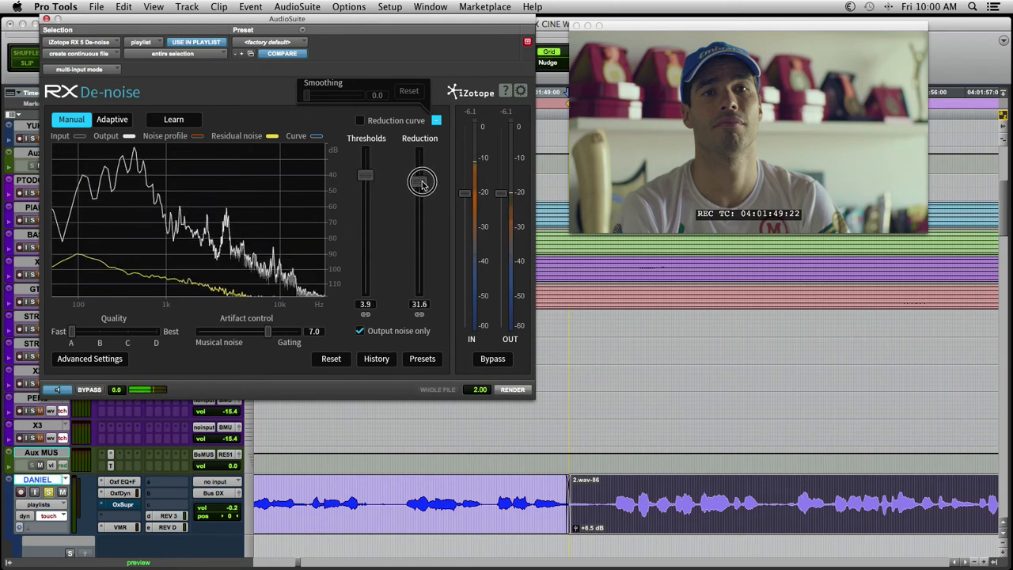
drag(420, 180, 420, 237)
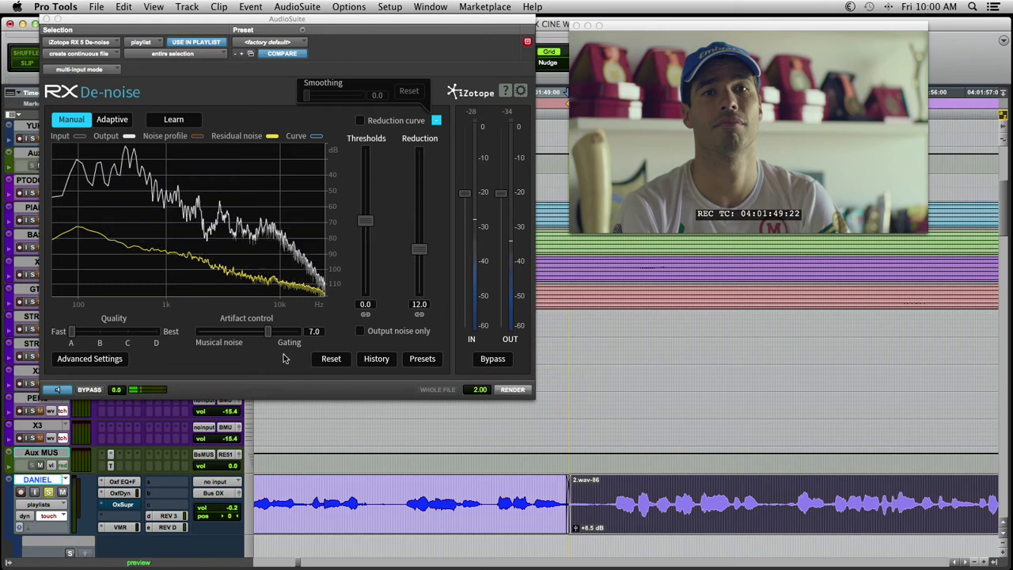
click(360, 330)
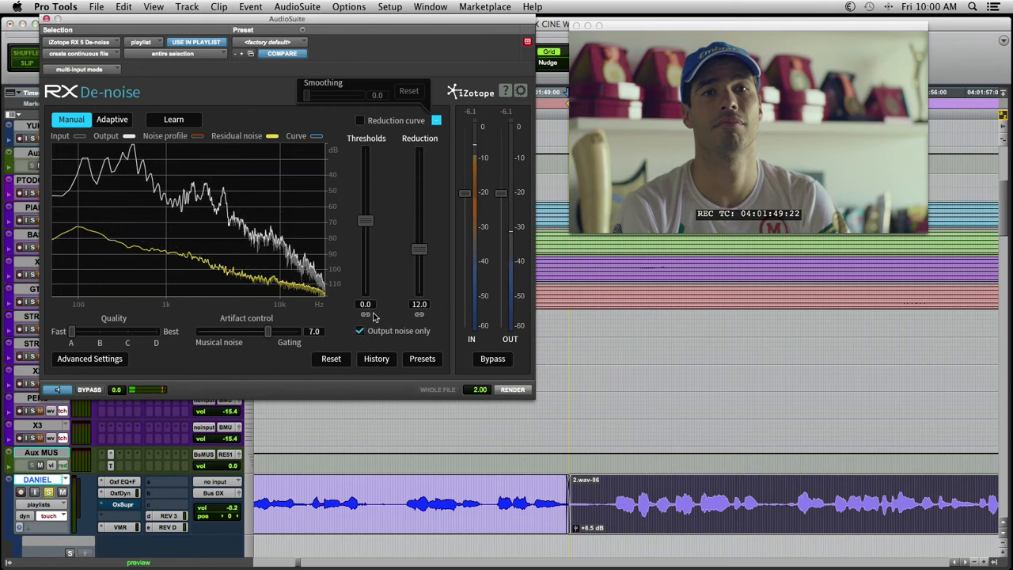
drag(366, 220, 365, 196)
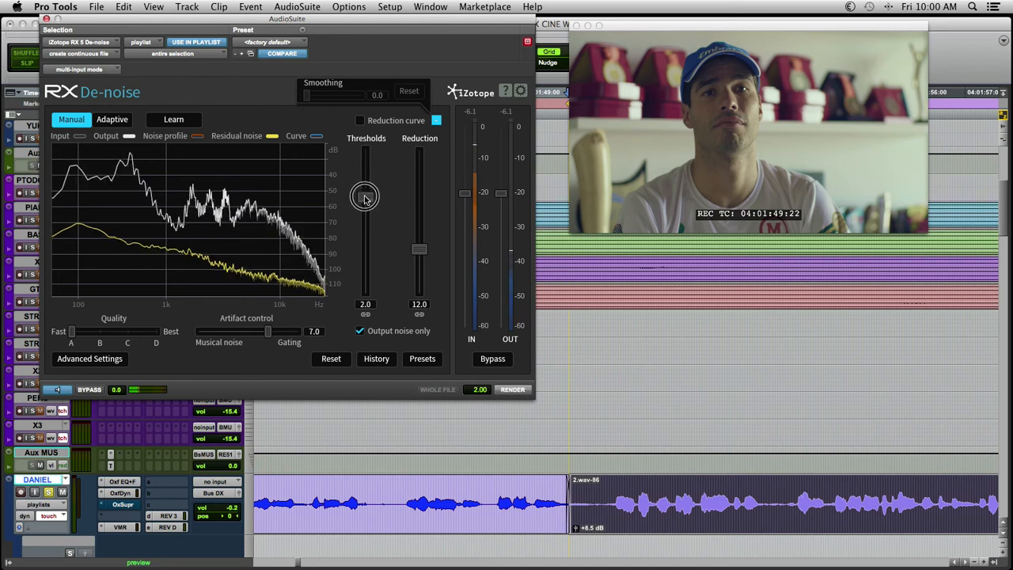
drag(365, 197, 365, 220)
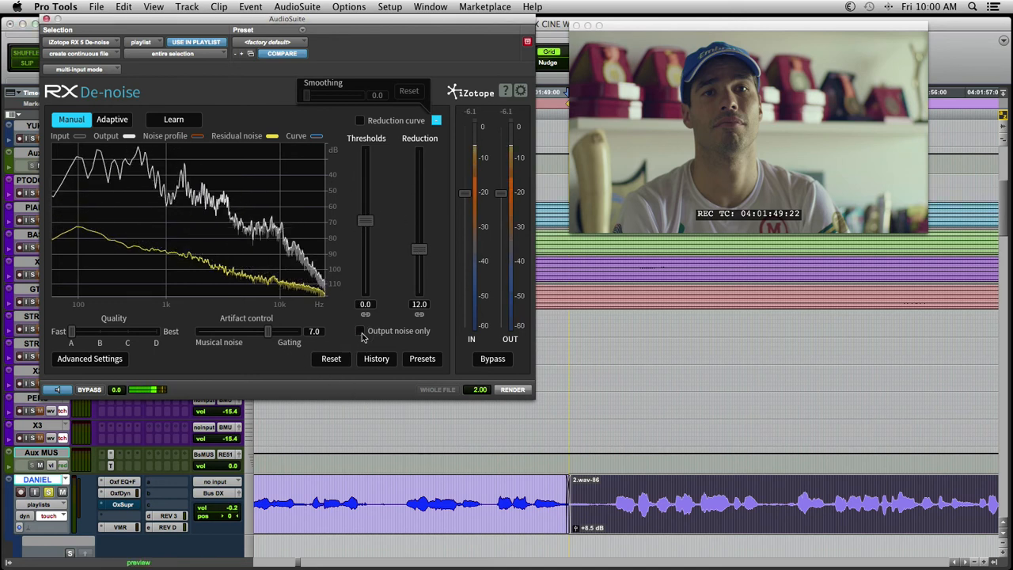
click(360, 330)
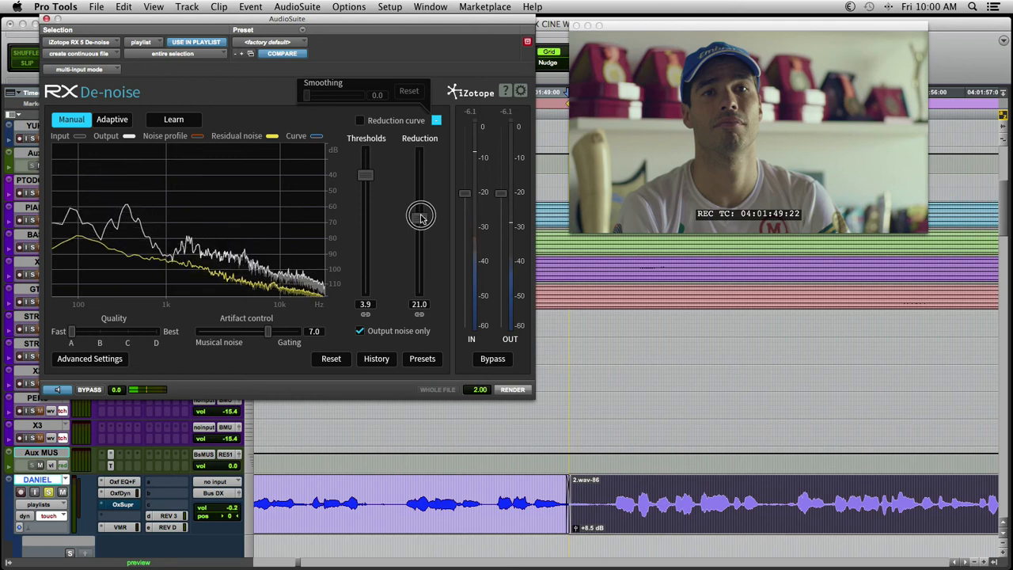
- Refine the sliders to settle at threshold 0.0 and reduction 13.0 dB
drag(420, 217, 420, 180)
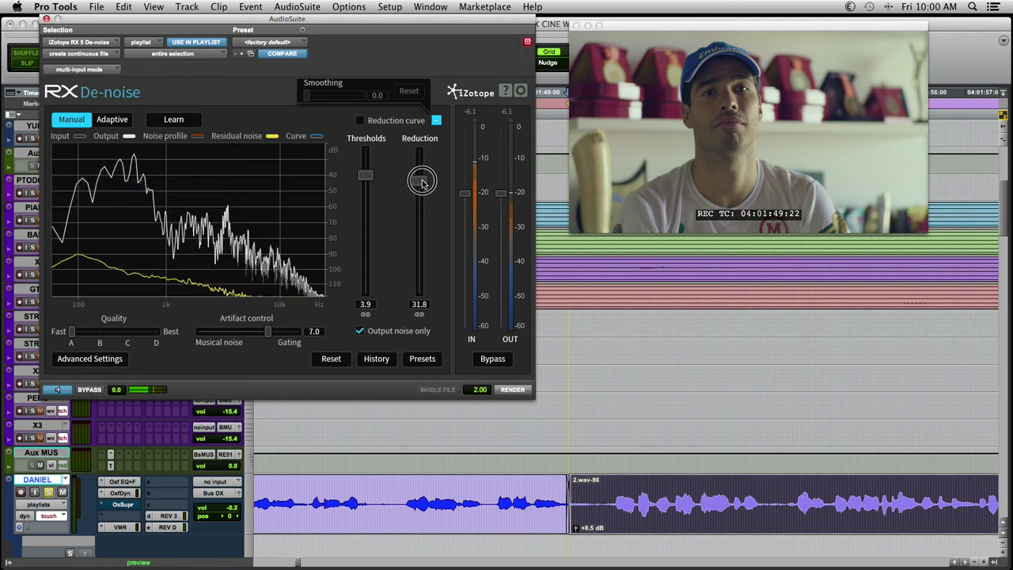
drag(419, 179, 419, 236)
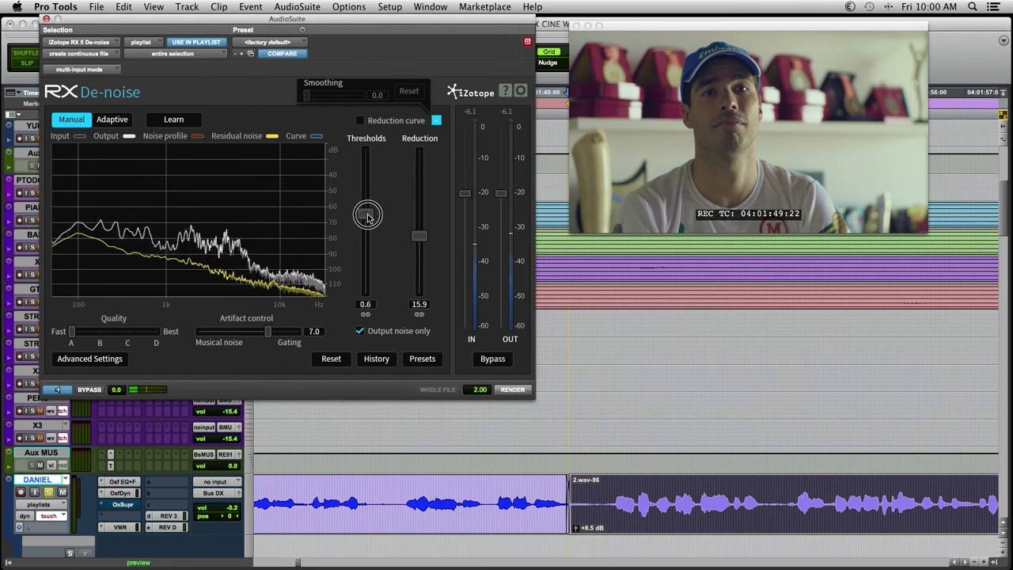
drag(366, 214, 367, 220)
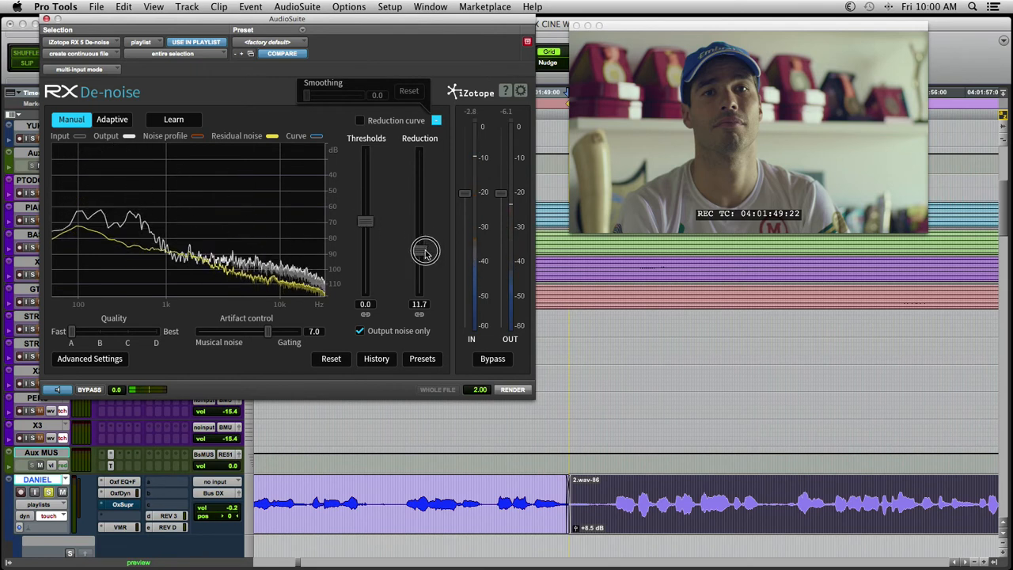
drag(425, 253, 425, 263)
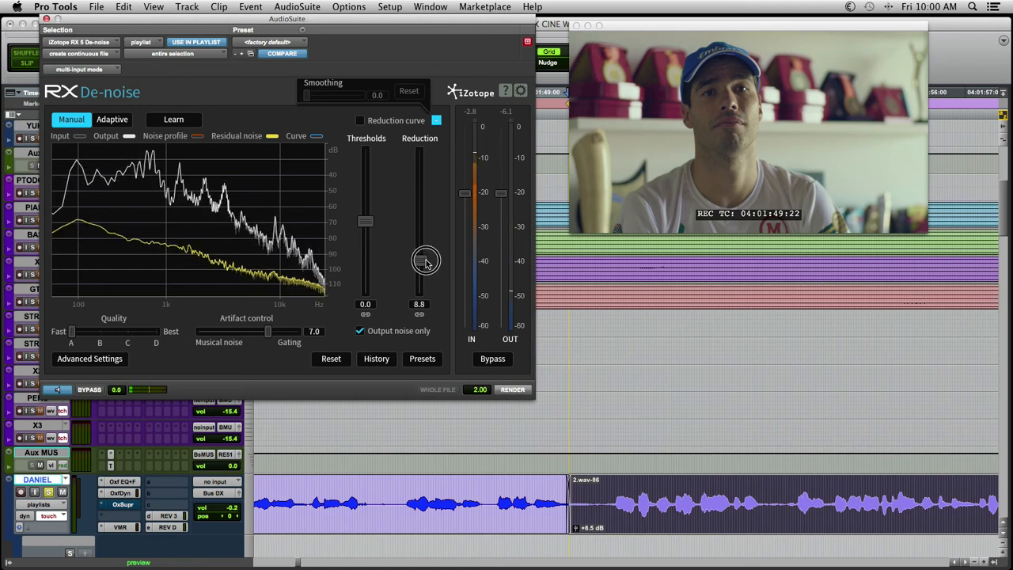
drag(418, 264, 418, 251)
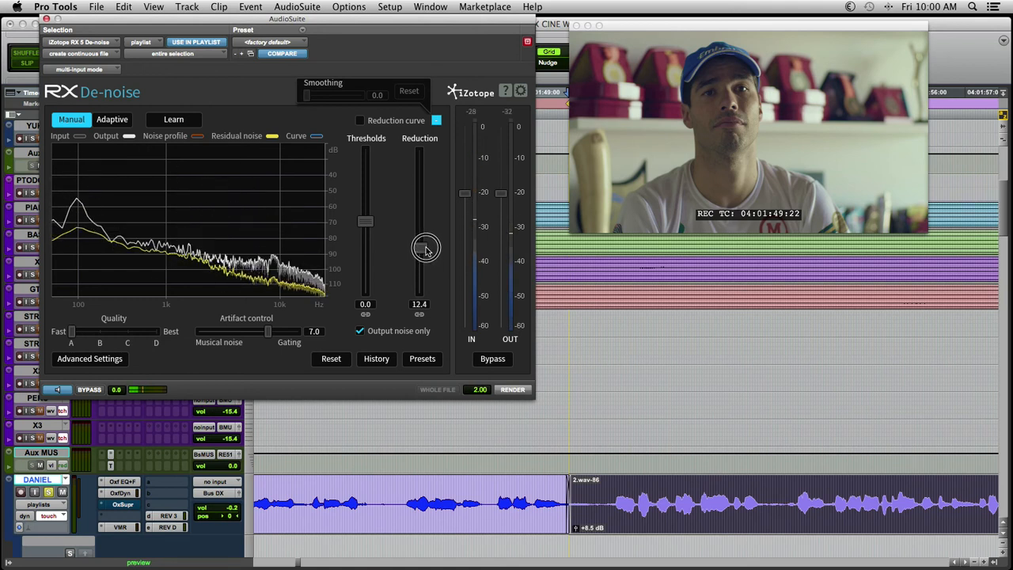
drag(426, 250, 425, 245)
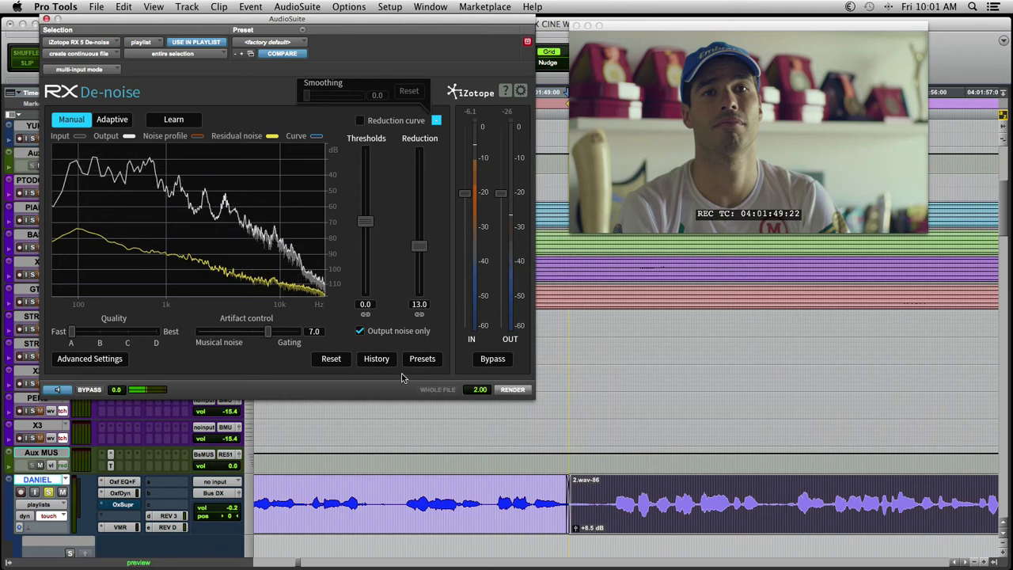
- Turn off Output noise only and render RX De-noise onto the dialogue clip
click(360, 329)
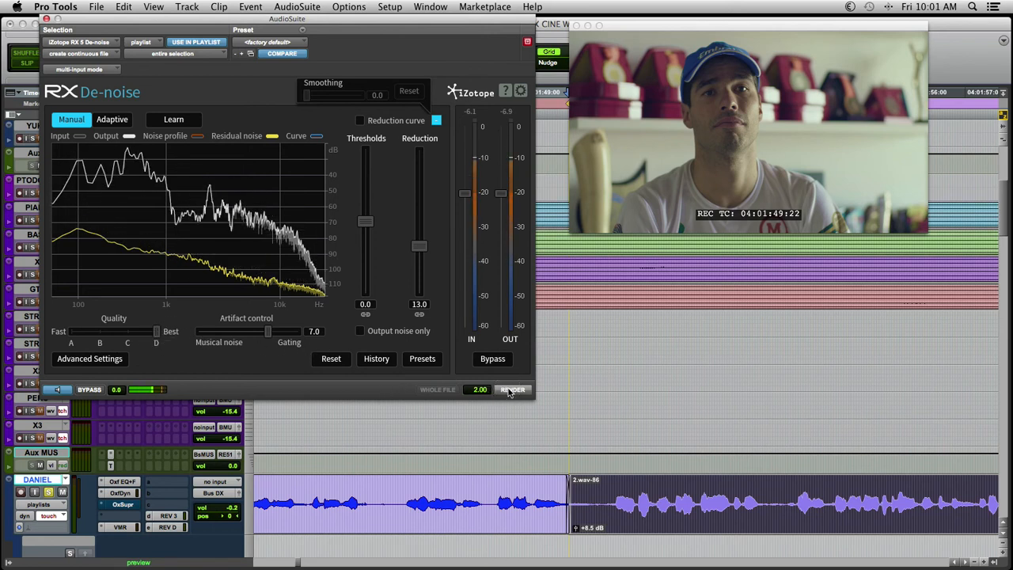
click(513, 388)
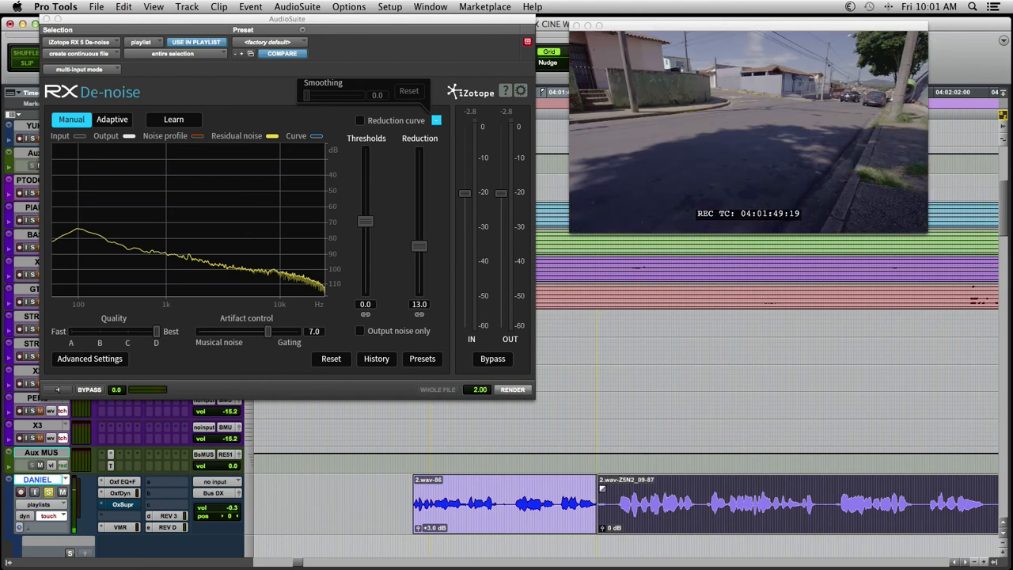
- Play the de-noised 2.wav-Z5N2_09-87 clip in the scene mix and bring the video player forward
right_click(551, 469)
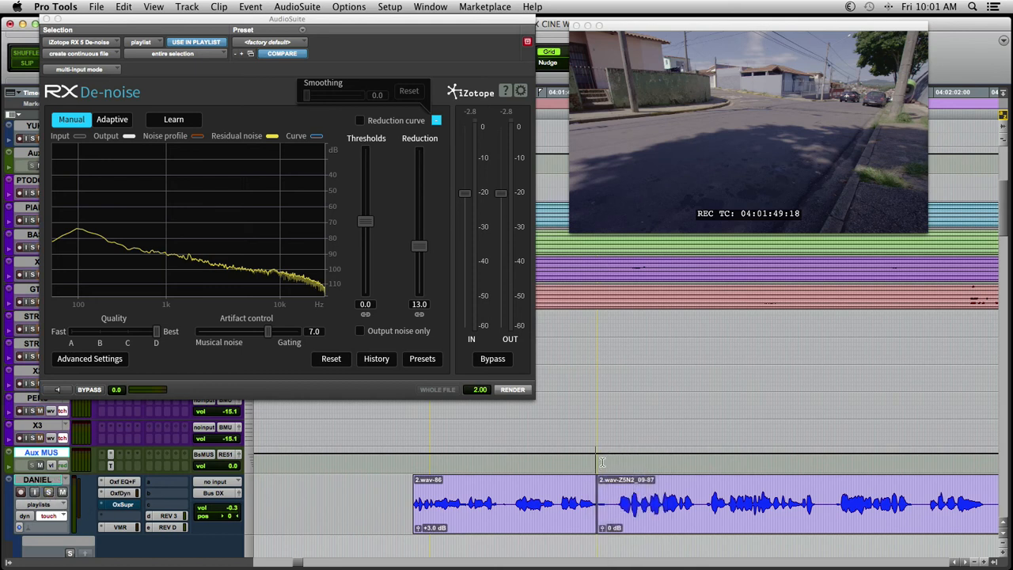
right_click(601, 461)
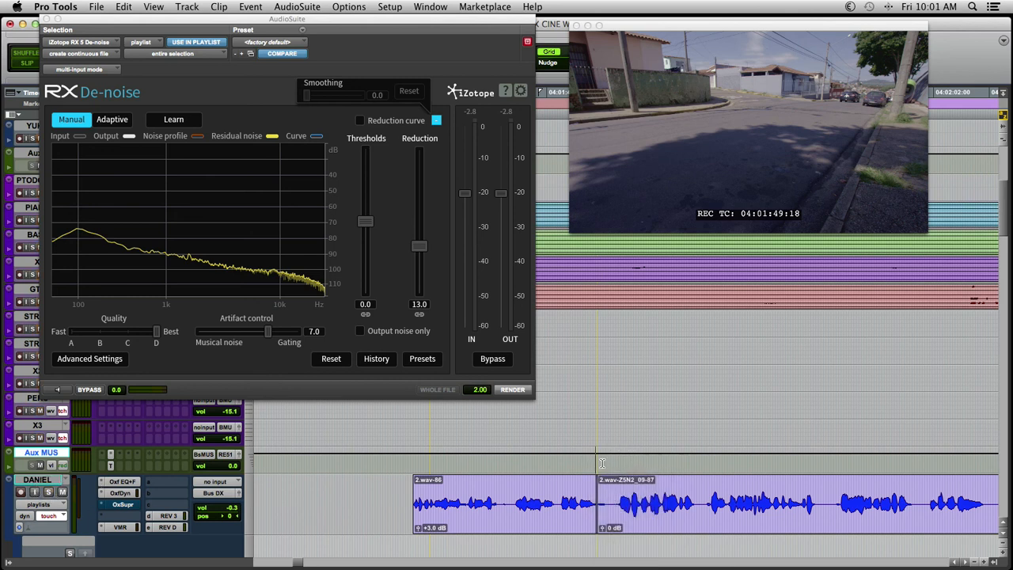
right_click(621, 463)
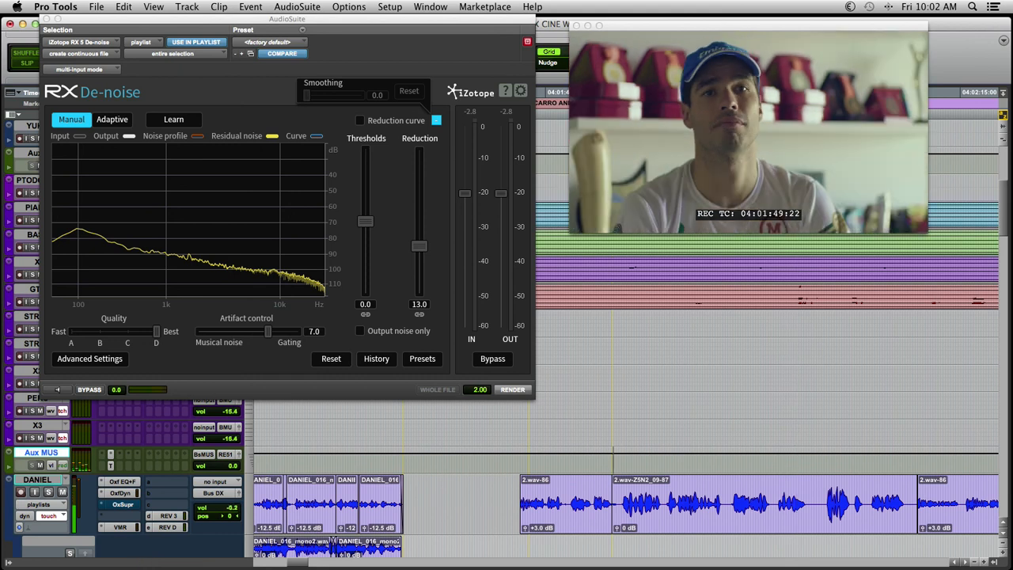
click(747, 135)
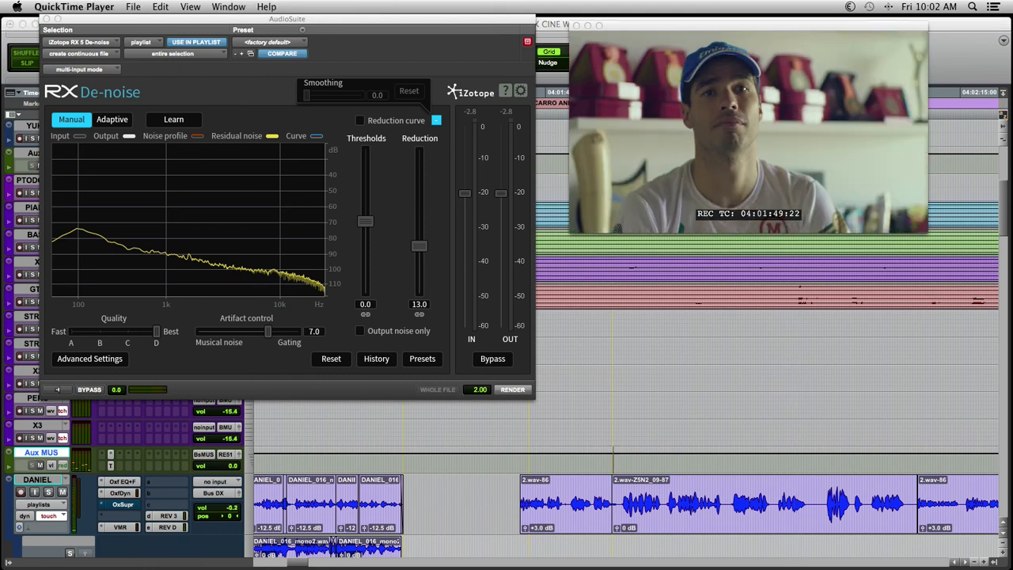